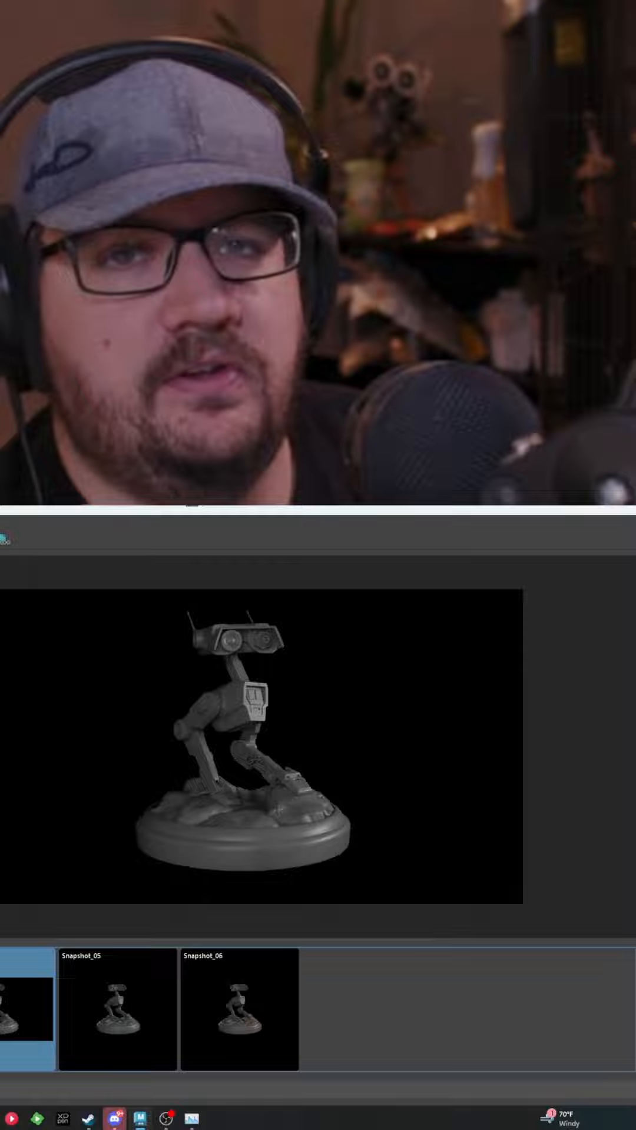
Step: Load Snapshot_05, then restore the robot scene to Snapshot_06
click(118, 1010)
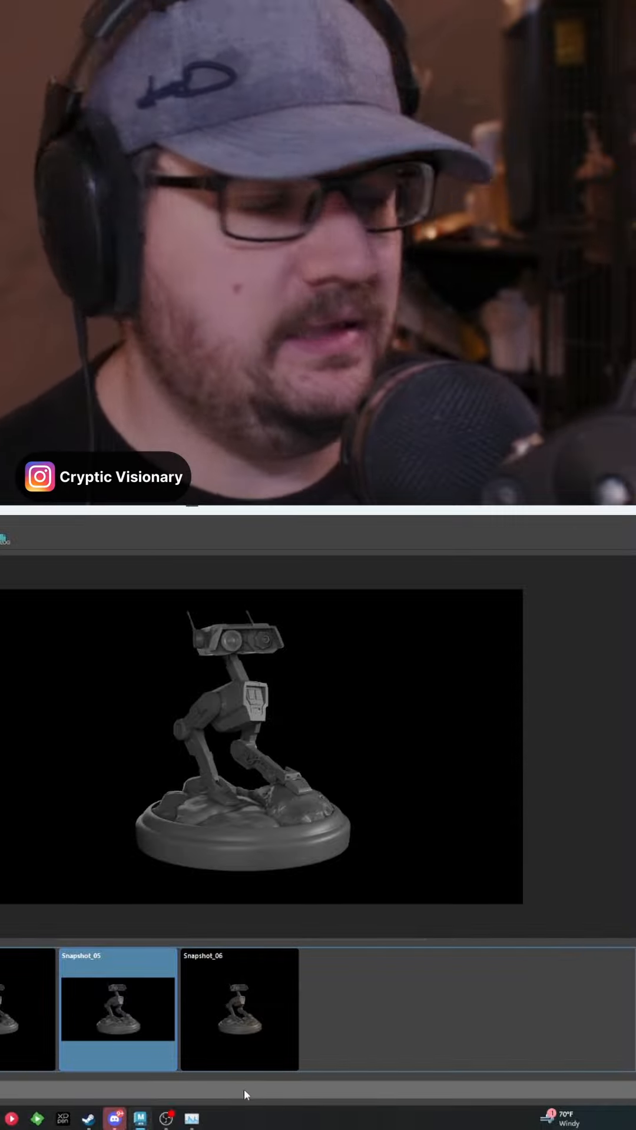
click(238, 1009)
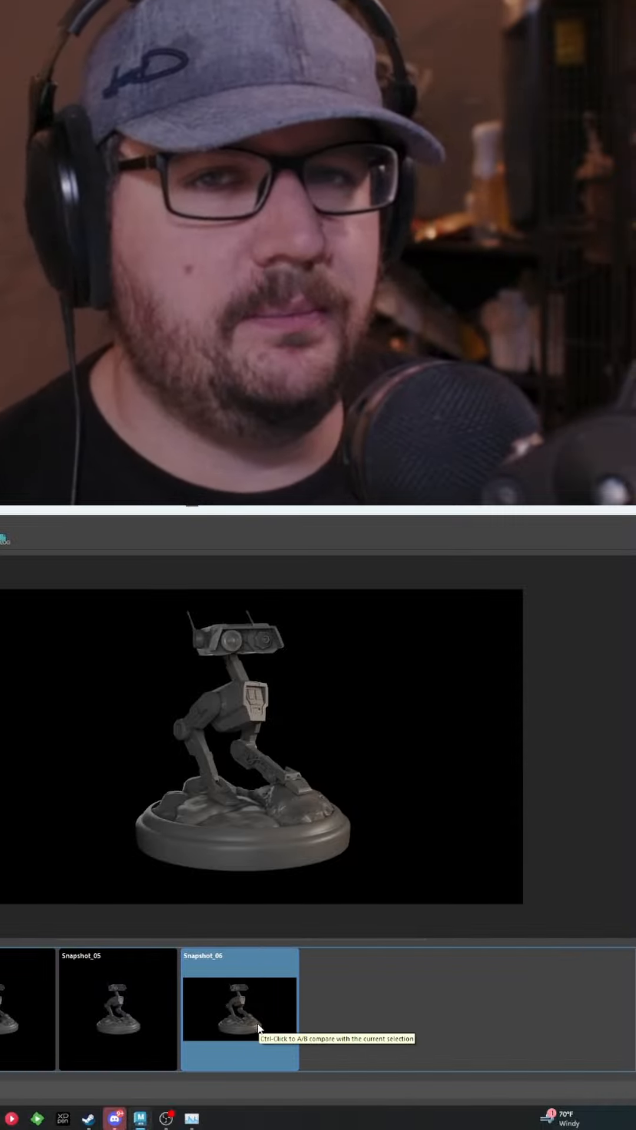